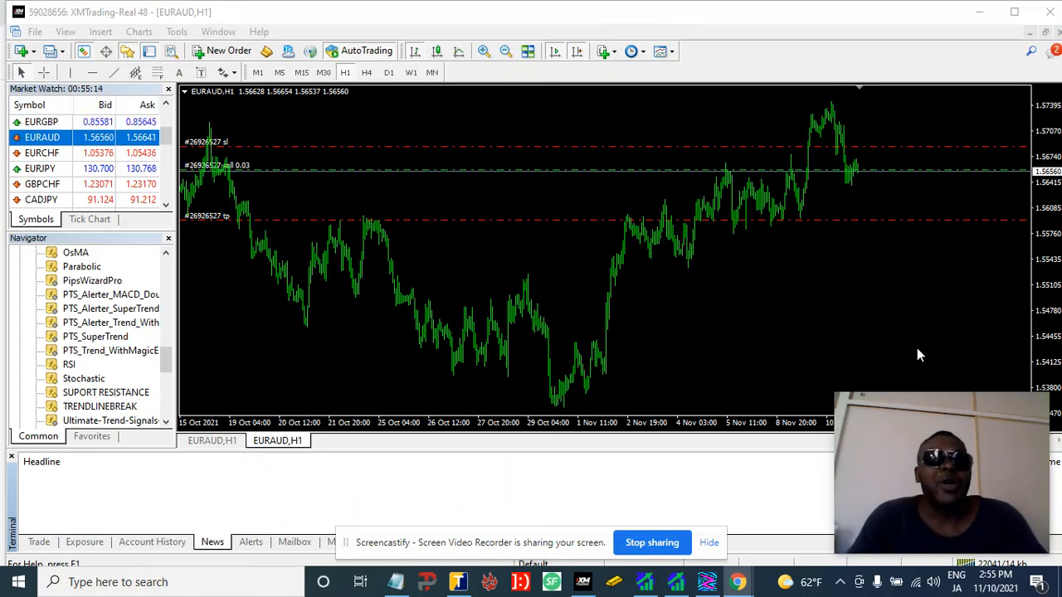
pyautogui.moveTo(863, 339)
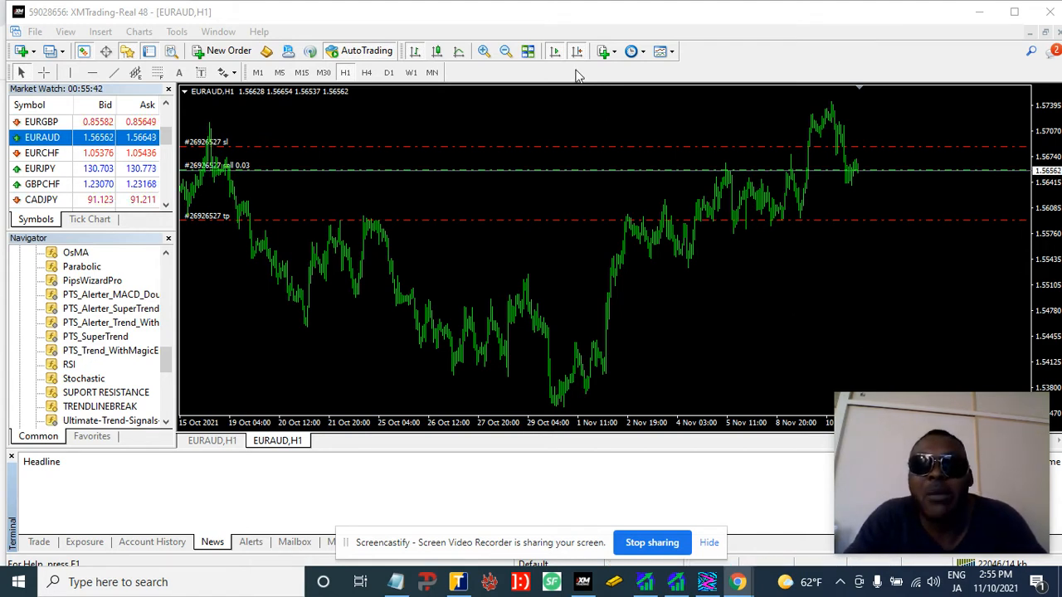
pyautogui.moveTo(593, 83)
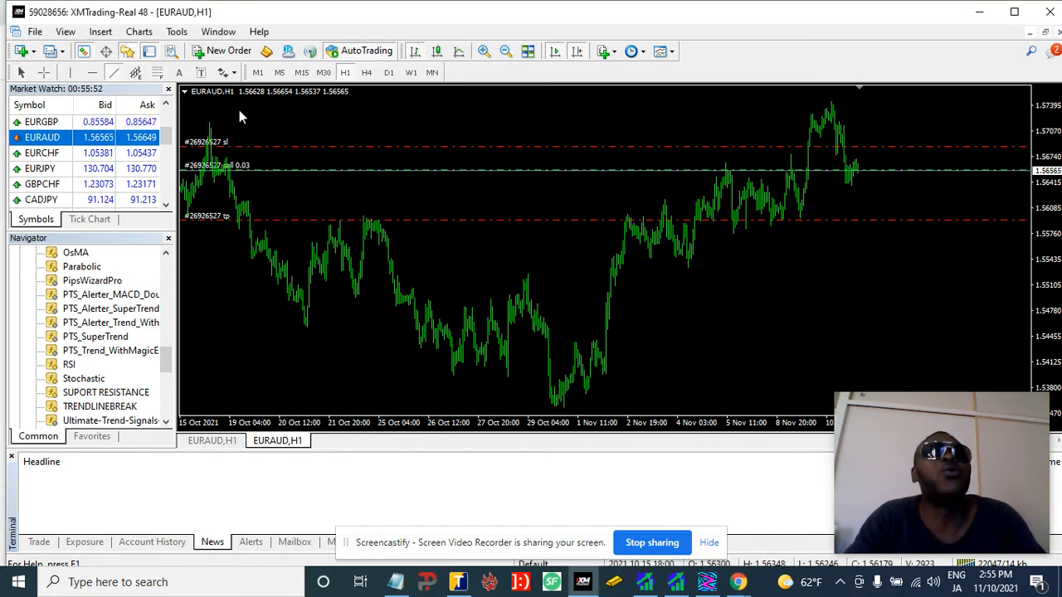
# Draw a diagonal trendline down from the October high, then add period-20 Bollinger Bands.
pyautogui.moveTo(207, 116); pyautogui.dragTo(738, 415)
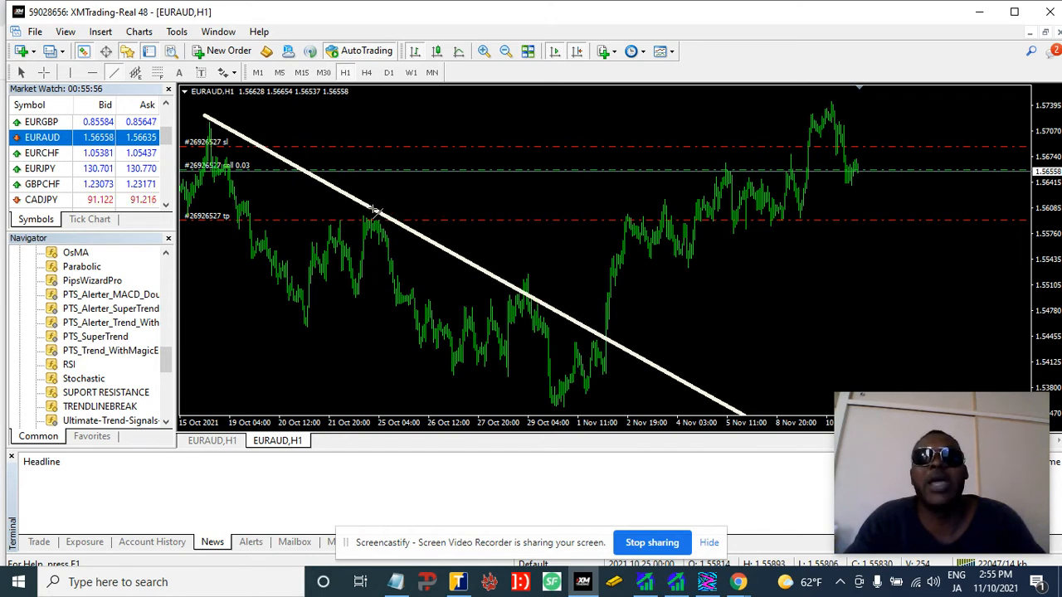
pyautogui.moveTo(552, 280)
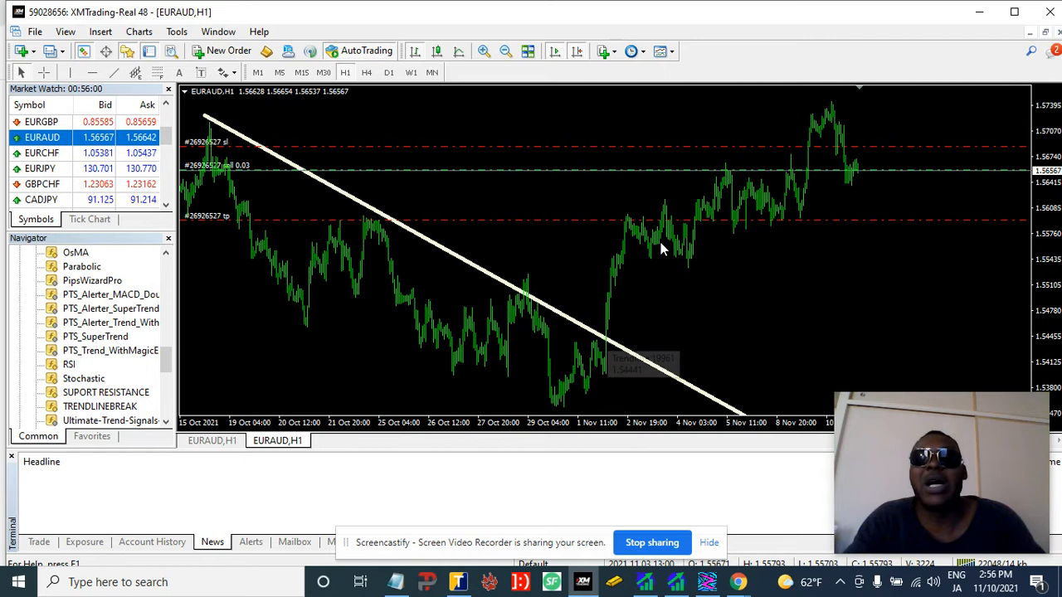
pyautogui.moveTo(848, 114)
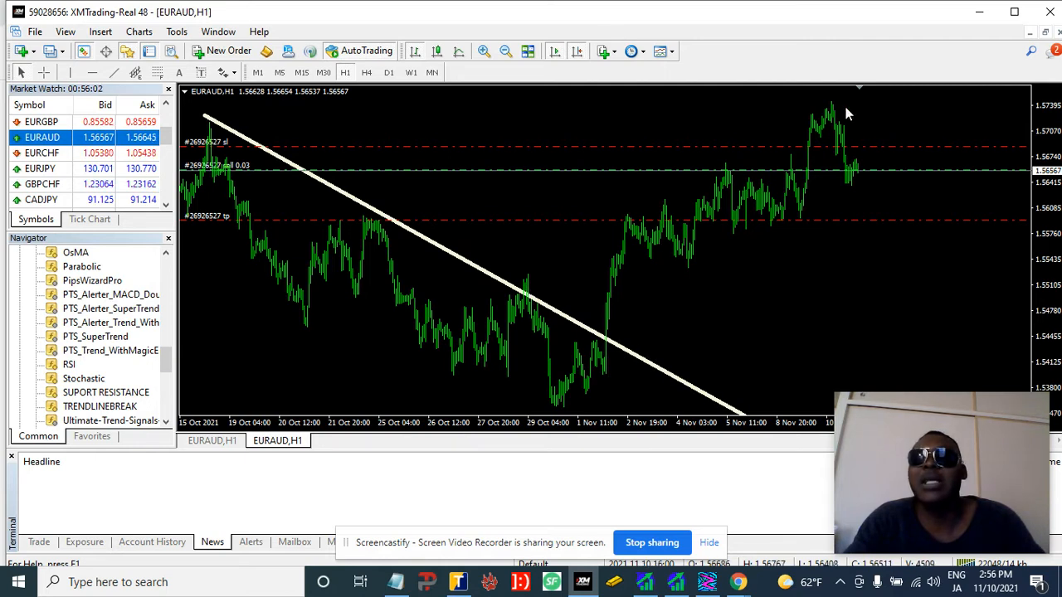
pyautogui.moveTo(381, 231)
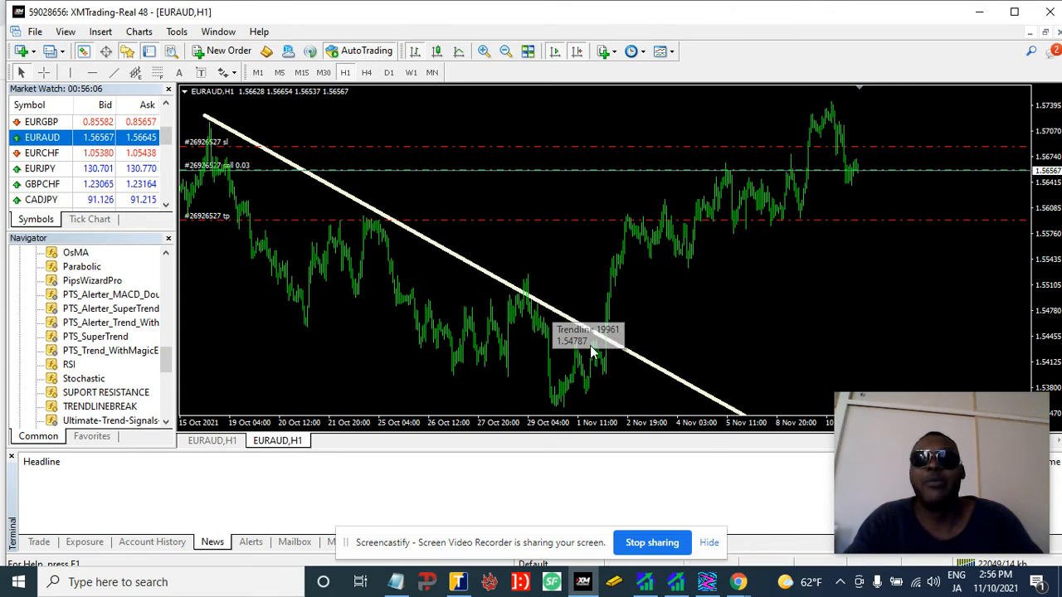
pyautogui.moveTo(809, 218)
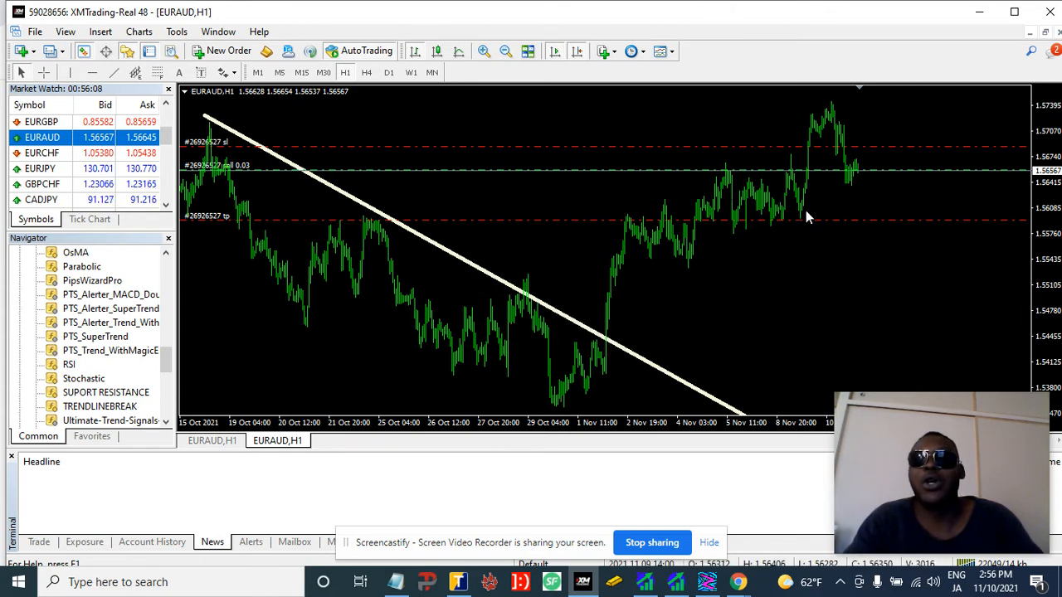
pyautogui.moveTo(203, 133)
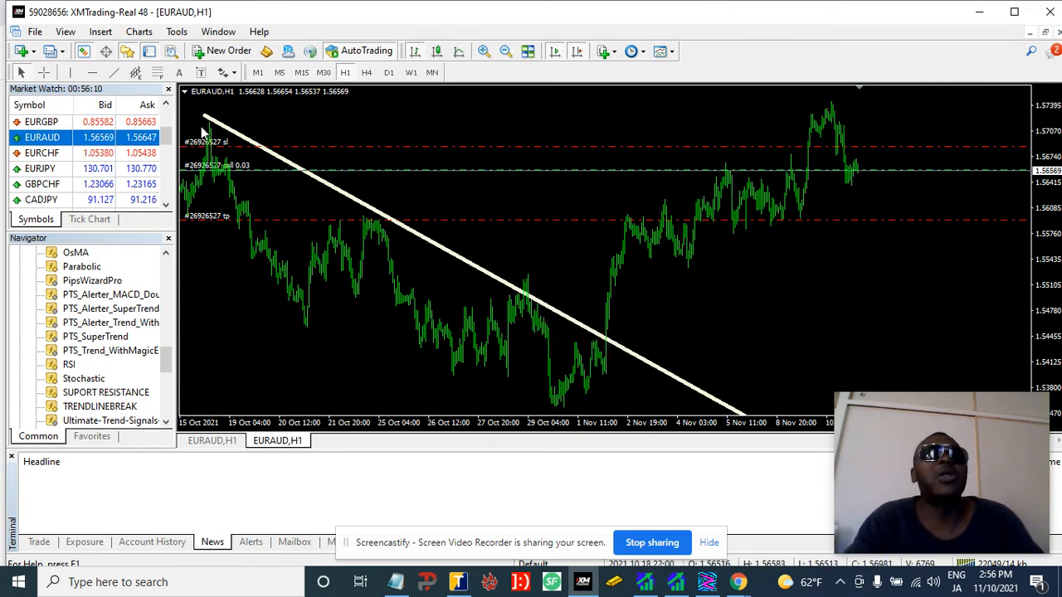
pyautogui.moveTo(119, 73)
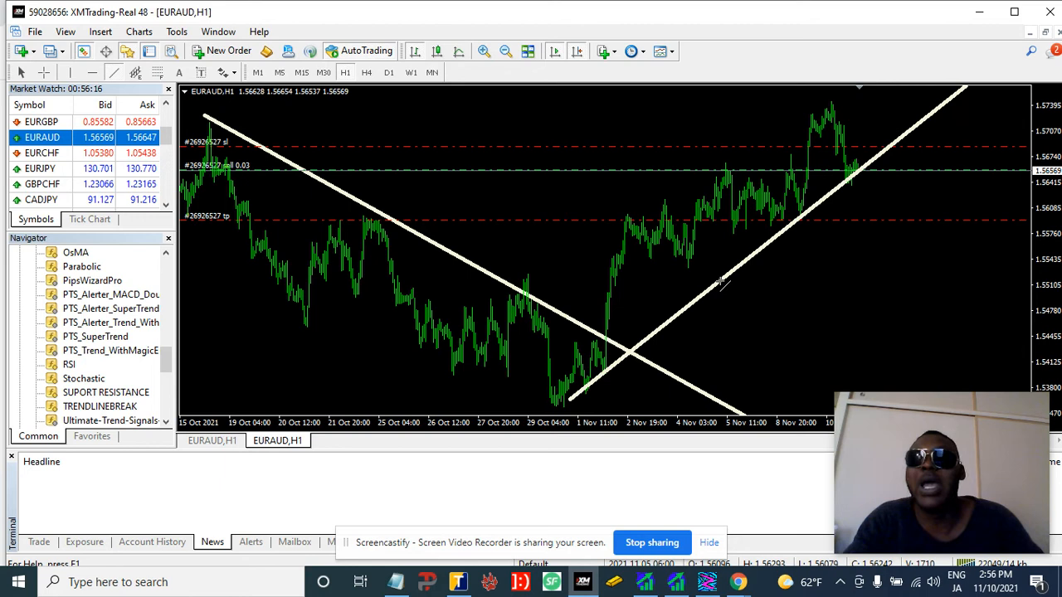
pyautogui.moveTo(572, 399)
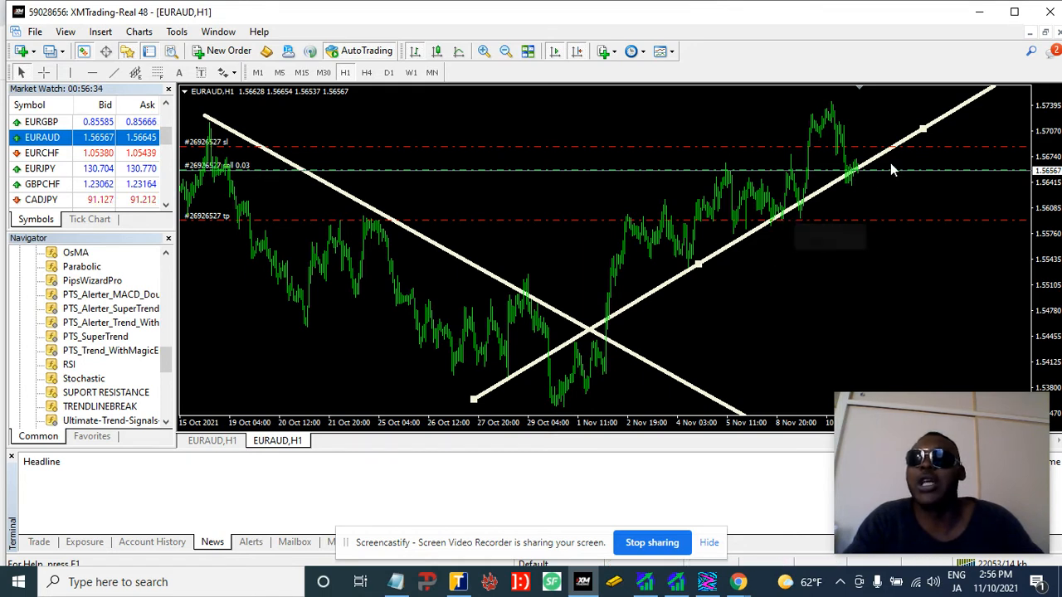
pyautogui.moveTo(861, 181)
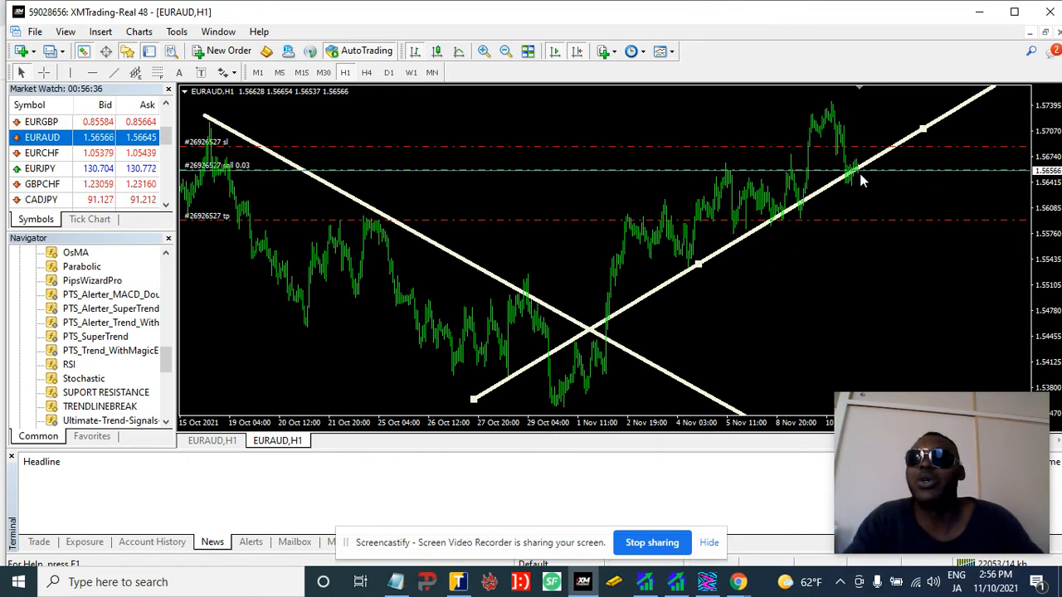
pyautogui.moveTo(711, 257)
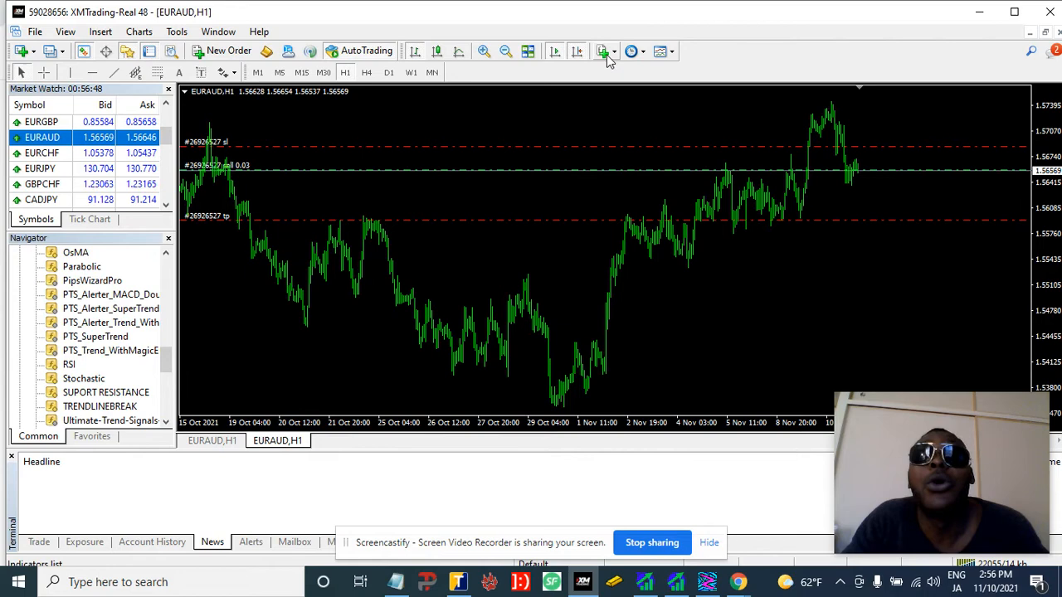
pyautogui.click(599, 51)
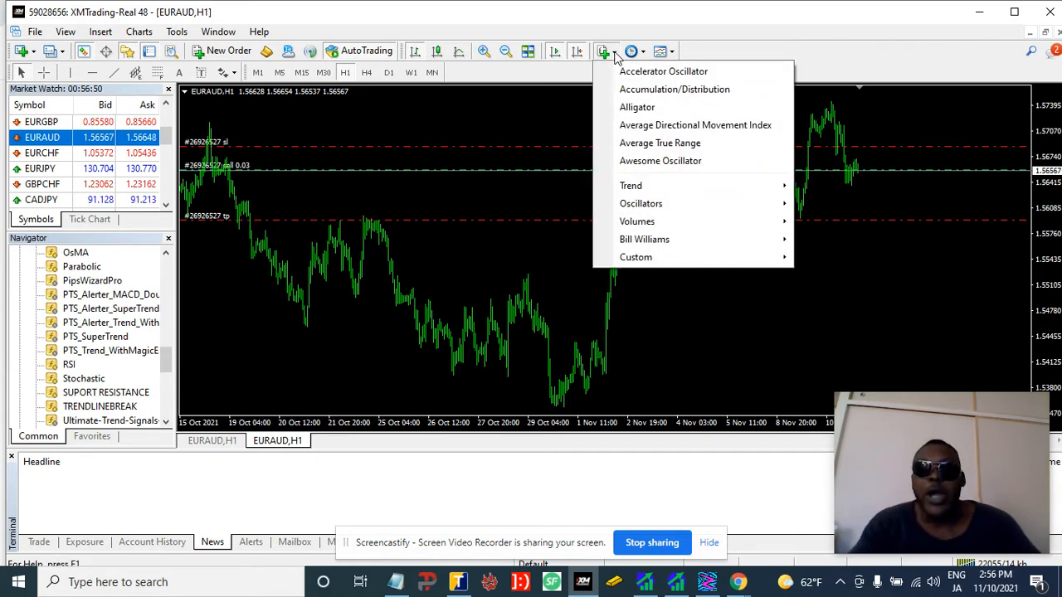
pyautogui.moveTo(662, 185)
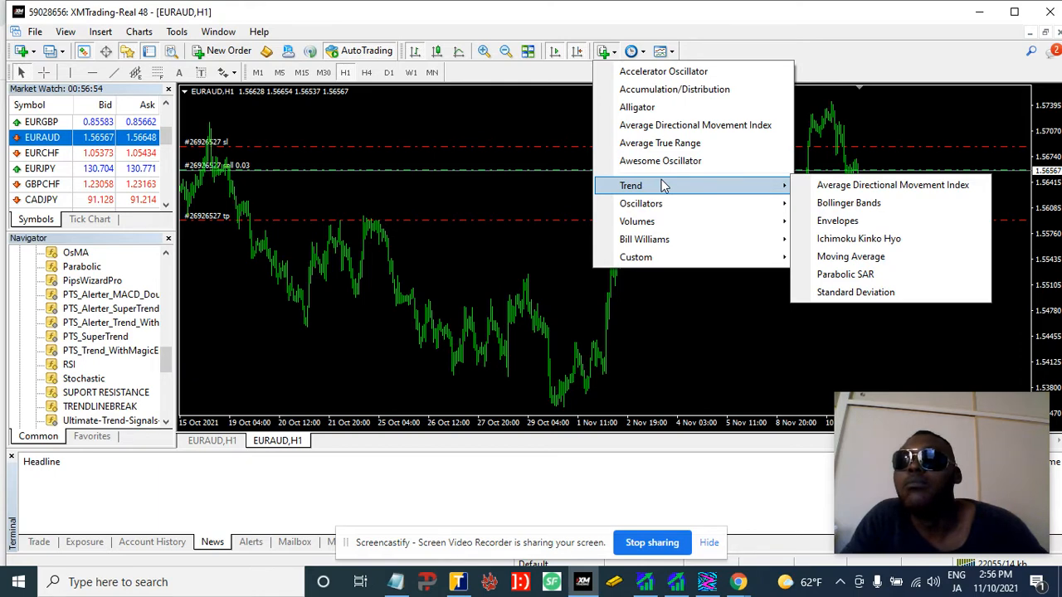
pyautogui.moveTo(893, 185)
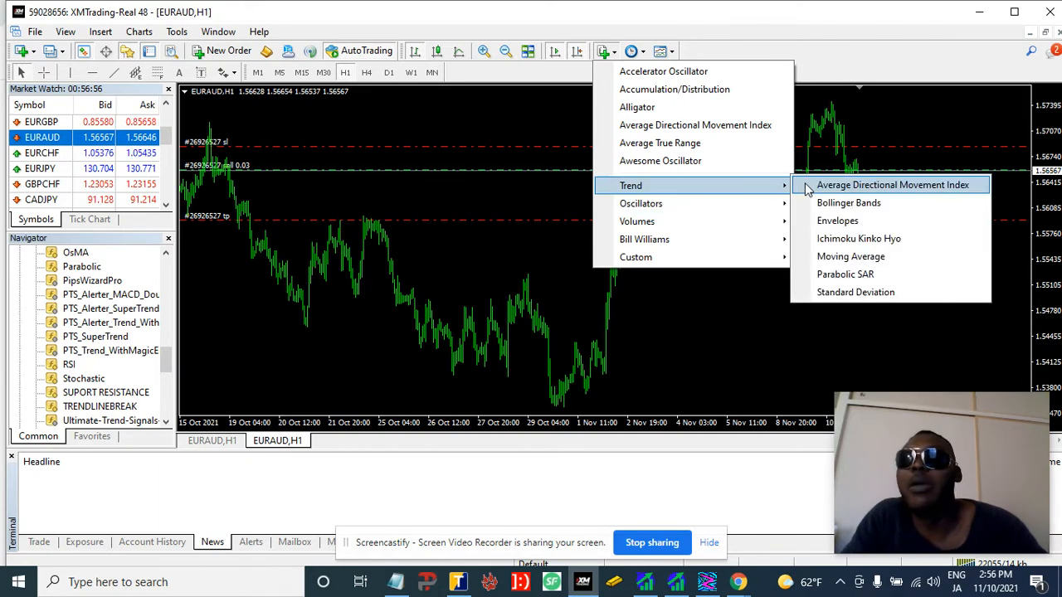
pyautogui.click(848, 203)
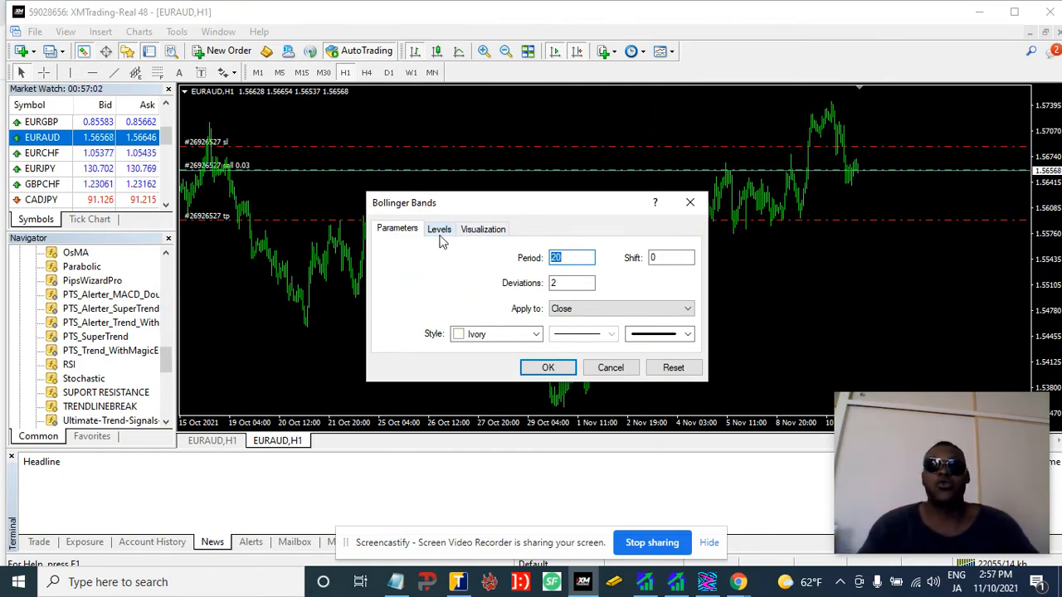
pyautogui.click(548, 367)
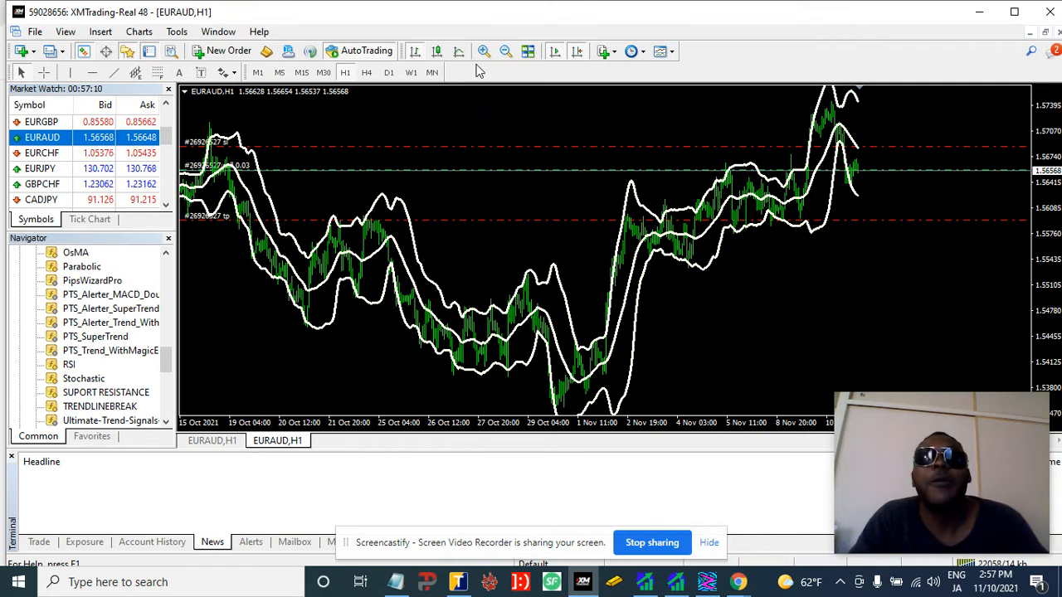
pyautogui.moveTo(486, 51)
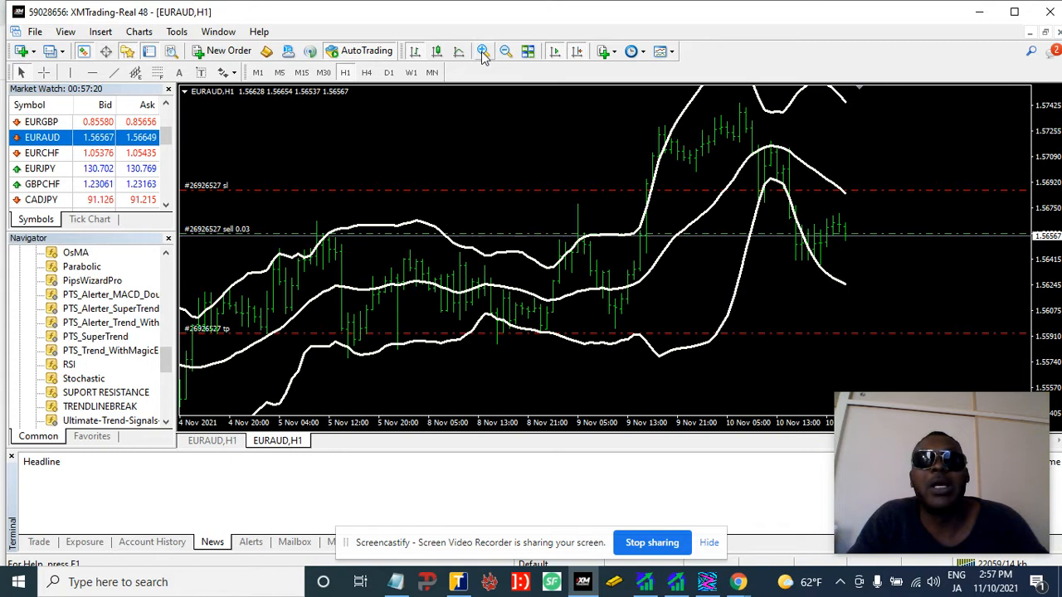
pyautogui.moveTo(707, 158)
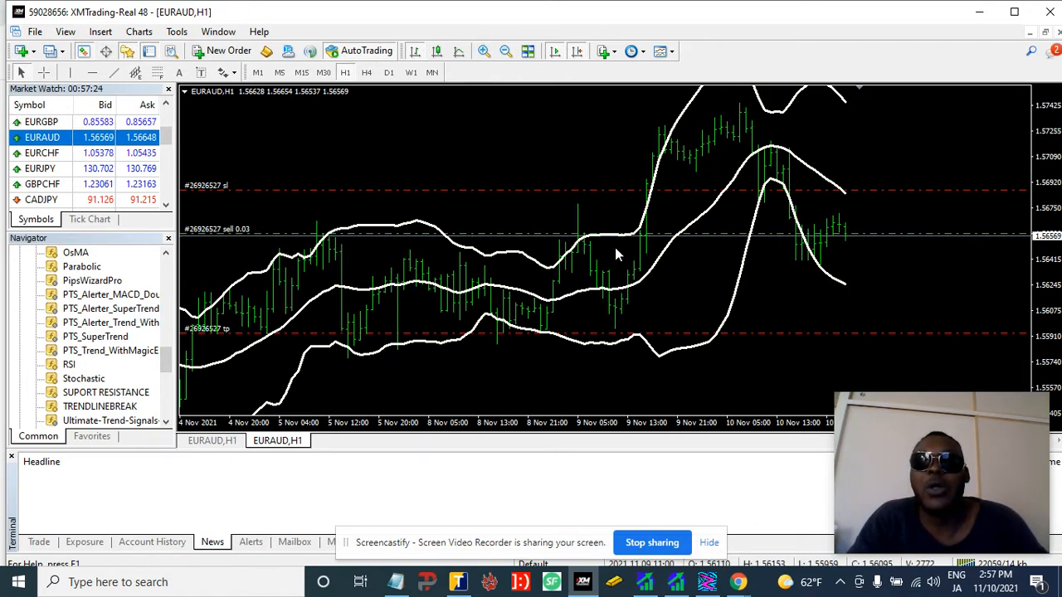
pyautogui.moveTo(604, 216)
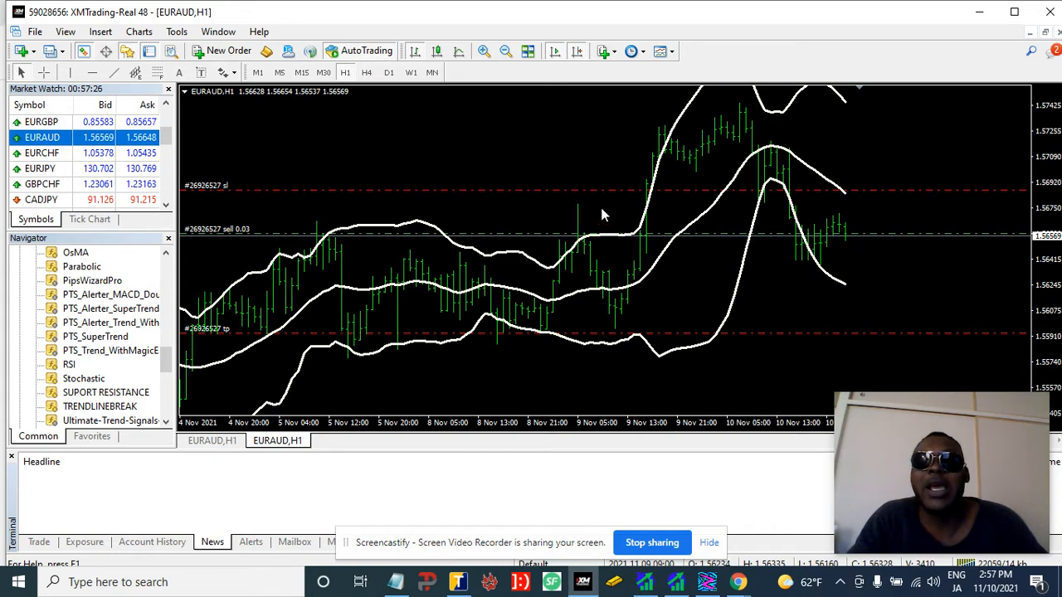
pyautogui.moveTo(661, 259)
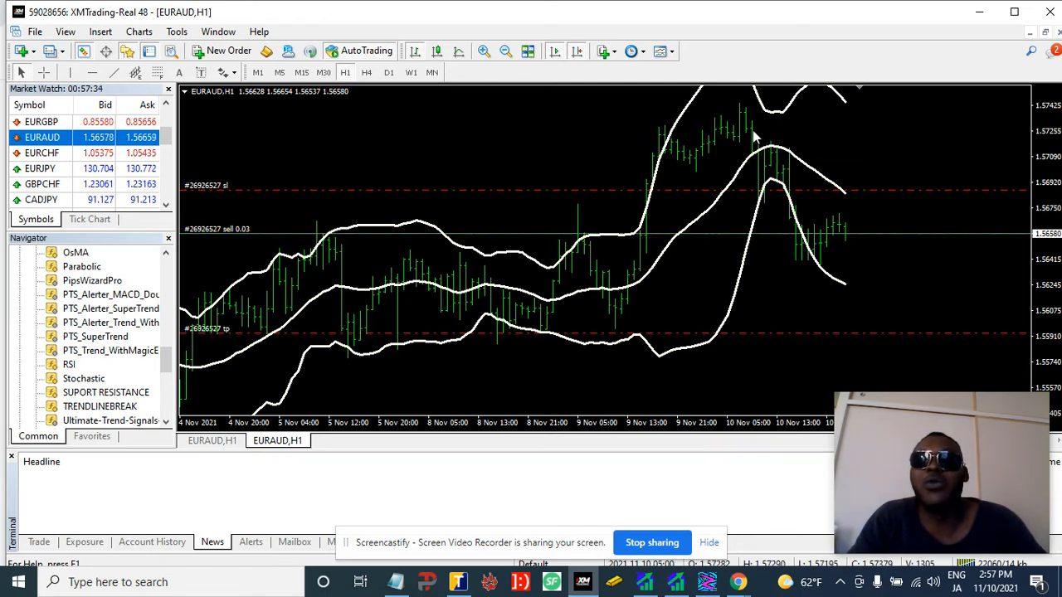
pyautogui.moveTo(661, 255)
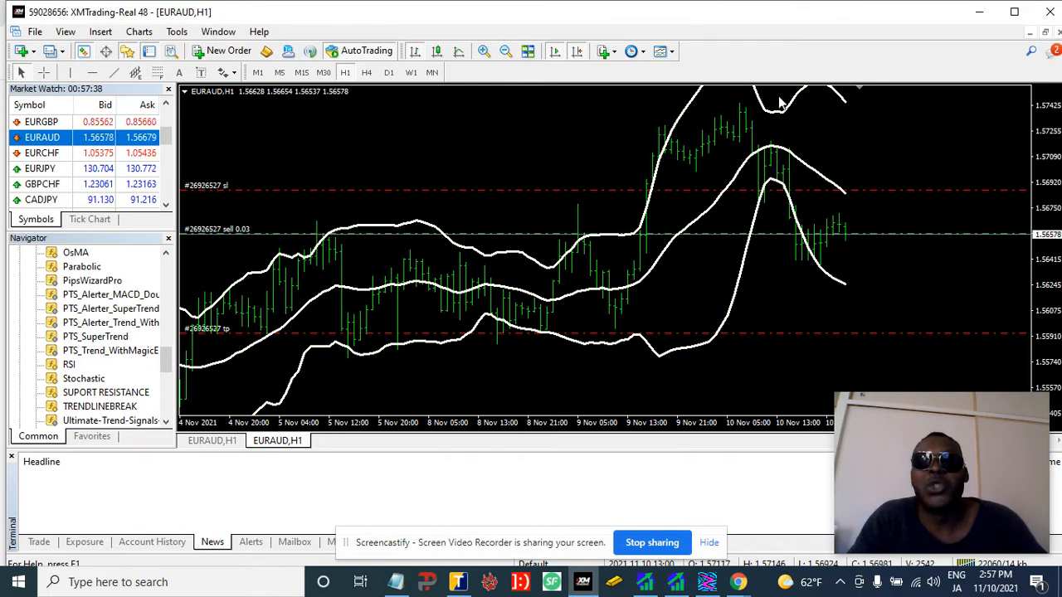
pyautogui.moveTo(623, 299)
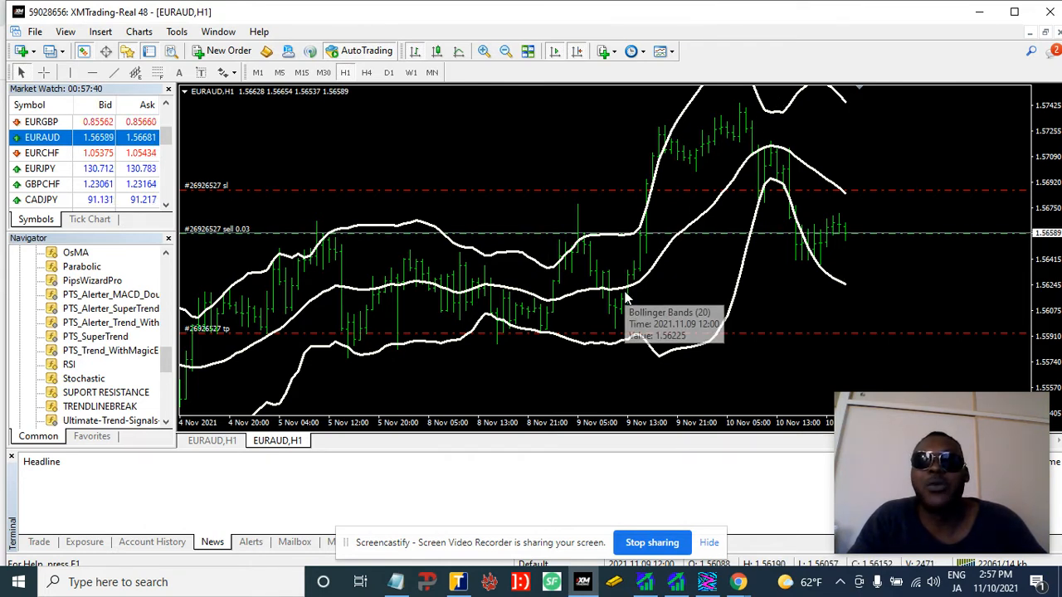
pyautogui.moveTo(570, 231)
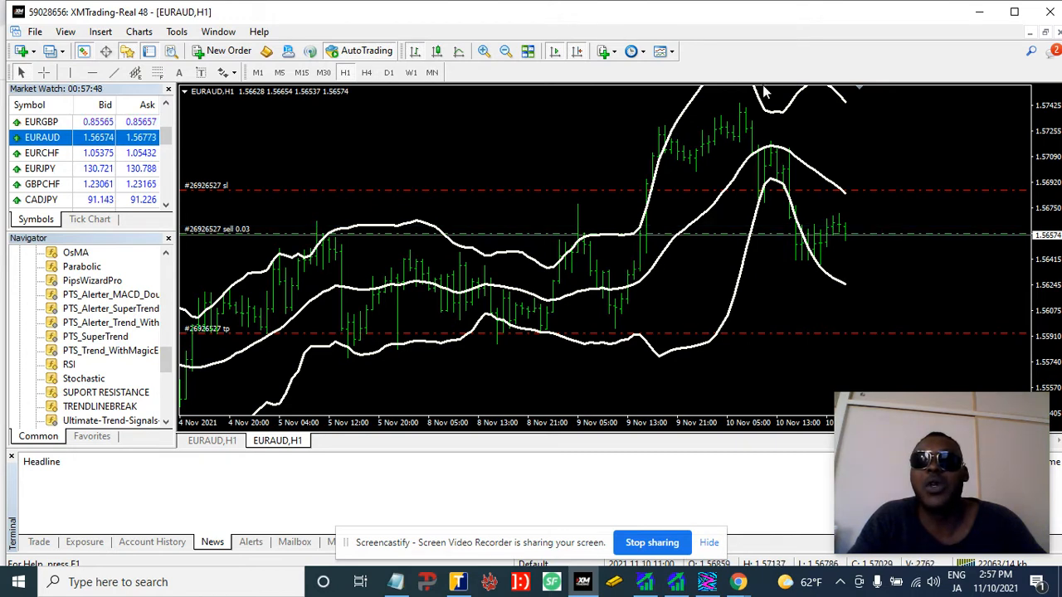
pyautogui.moveTo(742, 141)
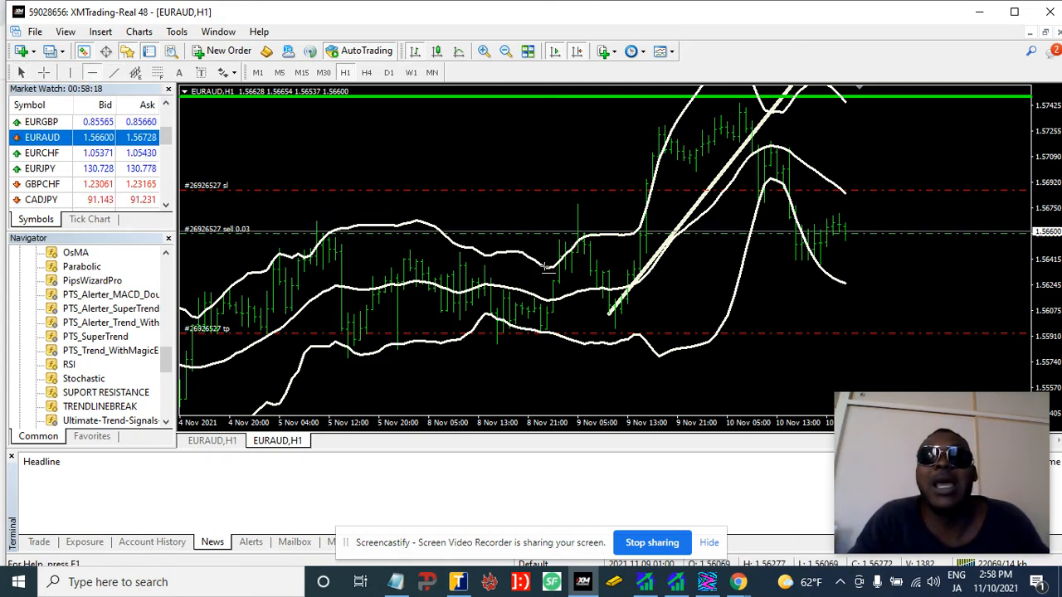
pyautogui.moveTo(614, 271)
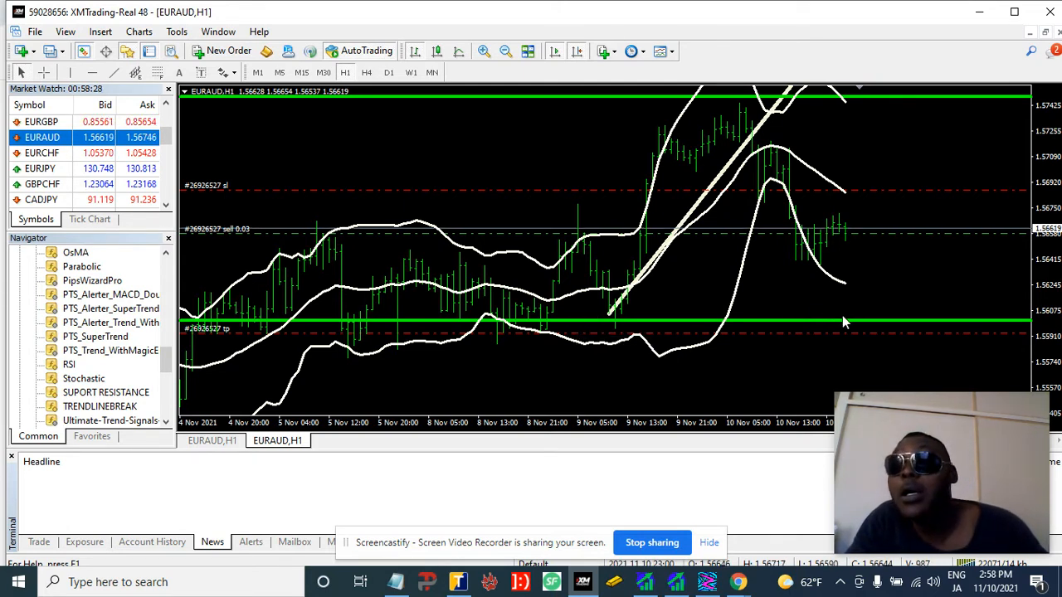
pyautogui.moveTo(849, 324)
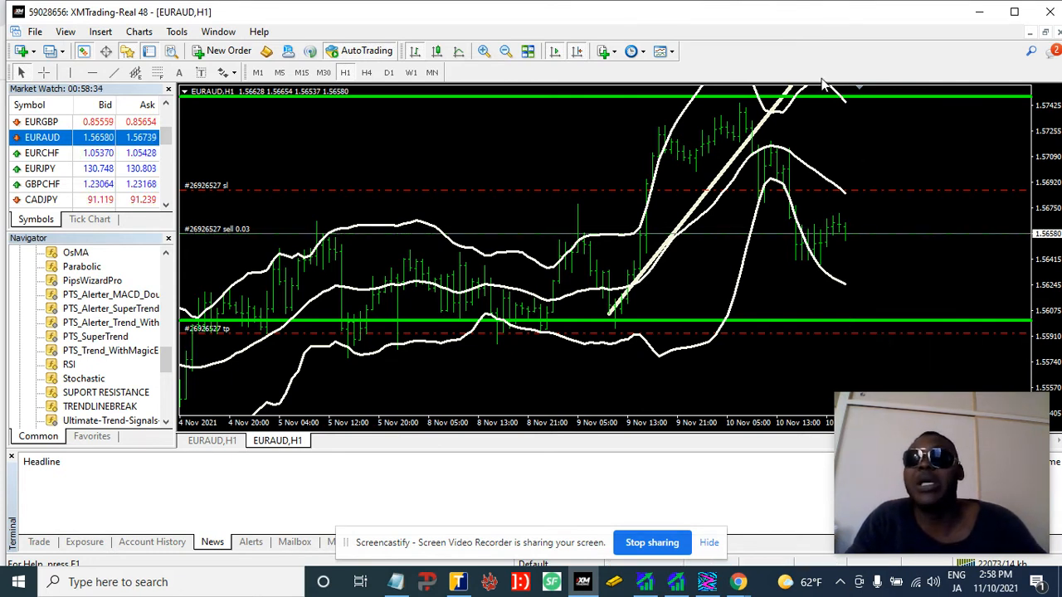
pyautogui.moveTo(878, 268)
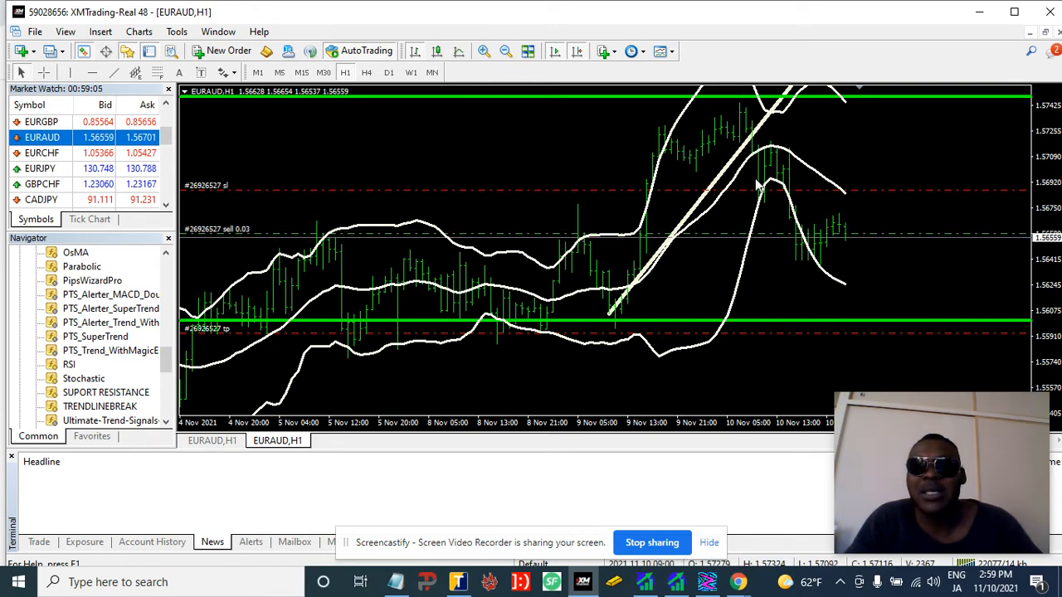
pyautogui.moveTo(665, 239)
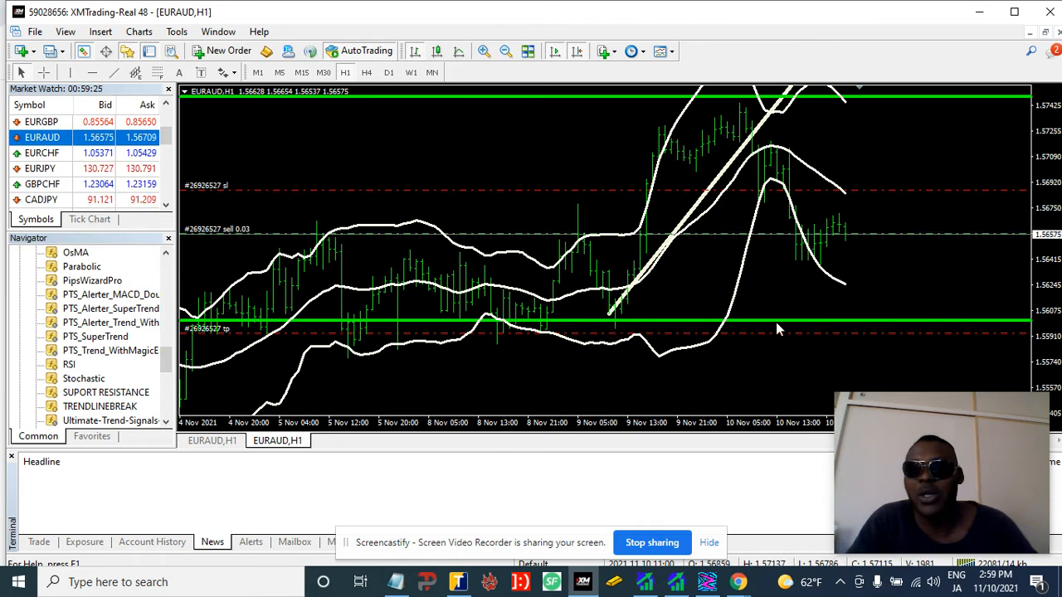
pyautogui.moveTo(916, 323)
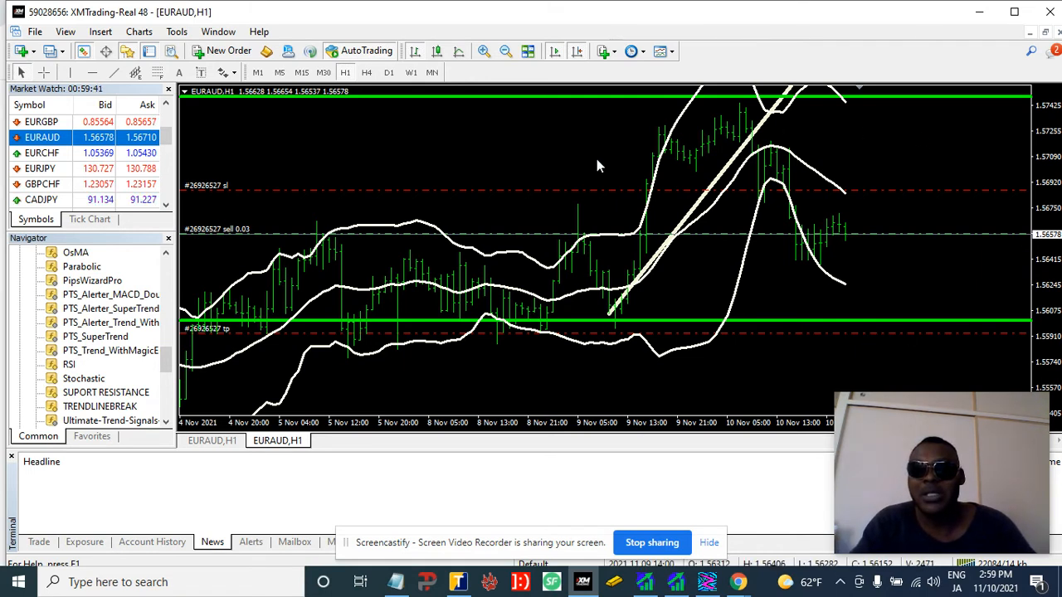
pyautogui.moveTo(884, 321)
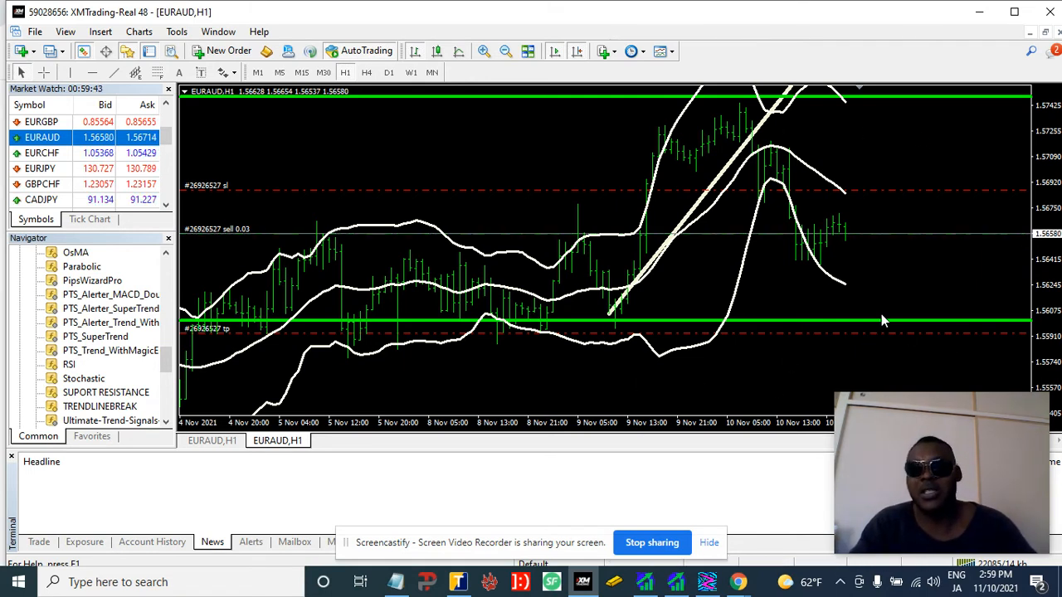